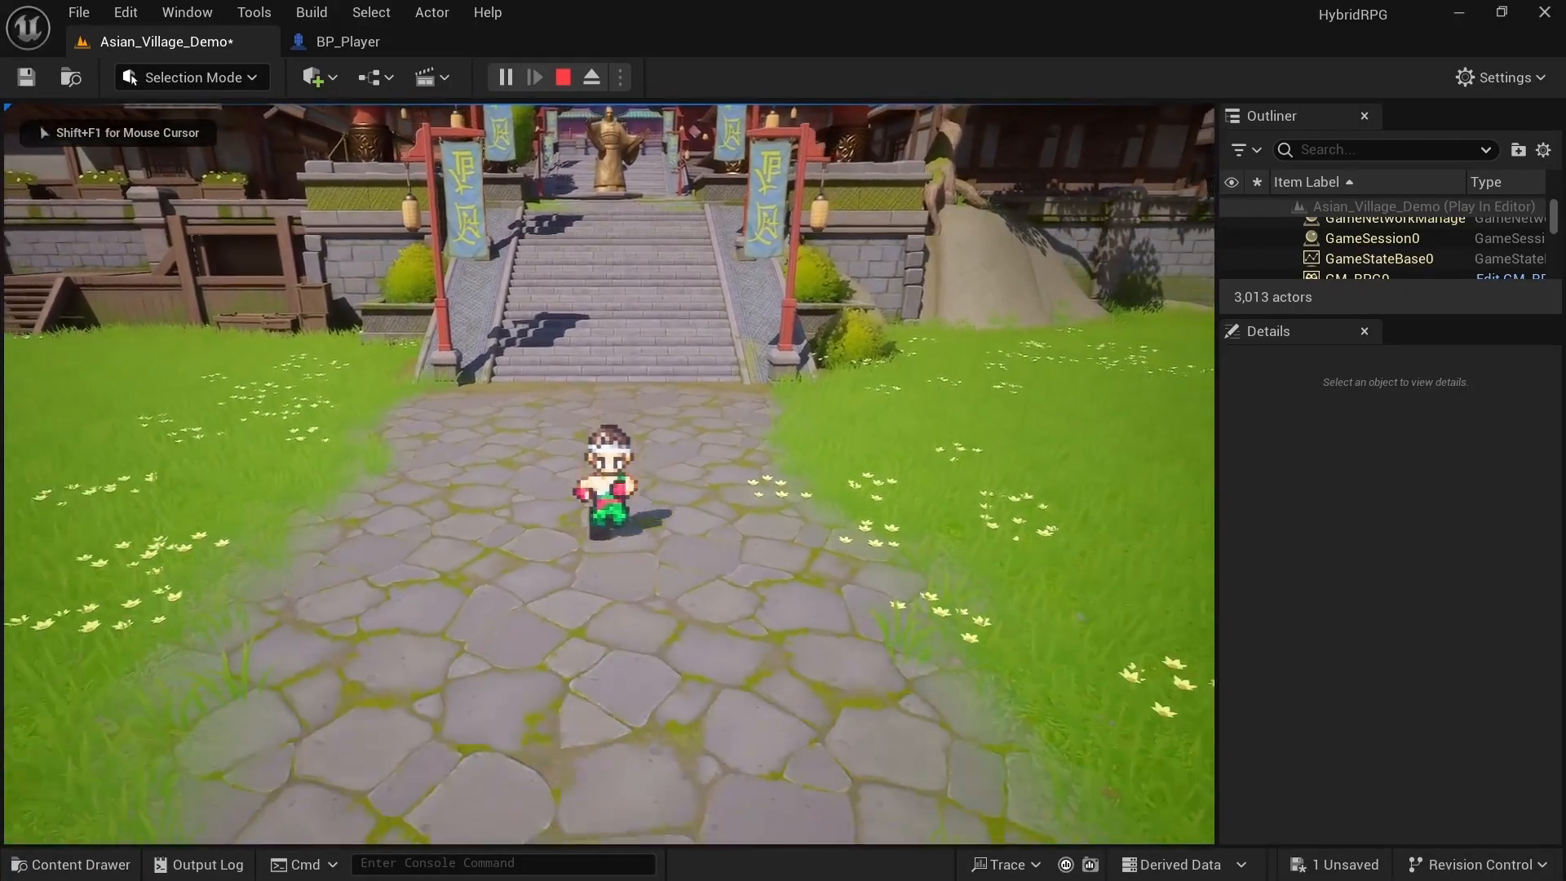
Stop Play, select PostProcessVolume and set depth of field Sensor Width 60 cm, Focal Distance 3500.
click(563, 77)
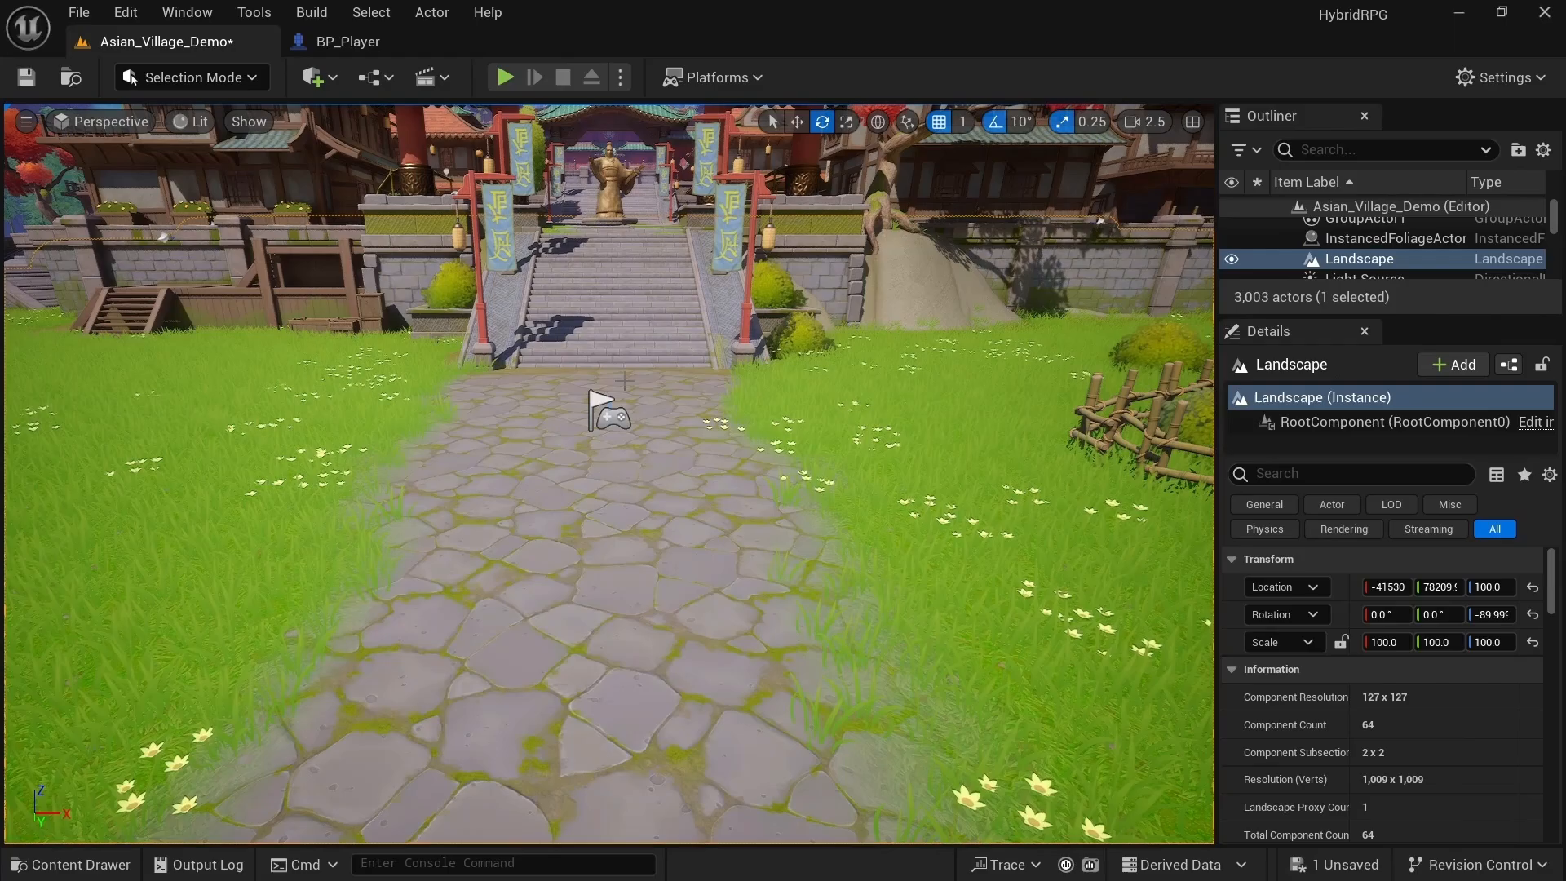
click(79, 11)
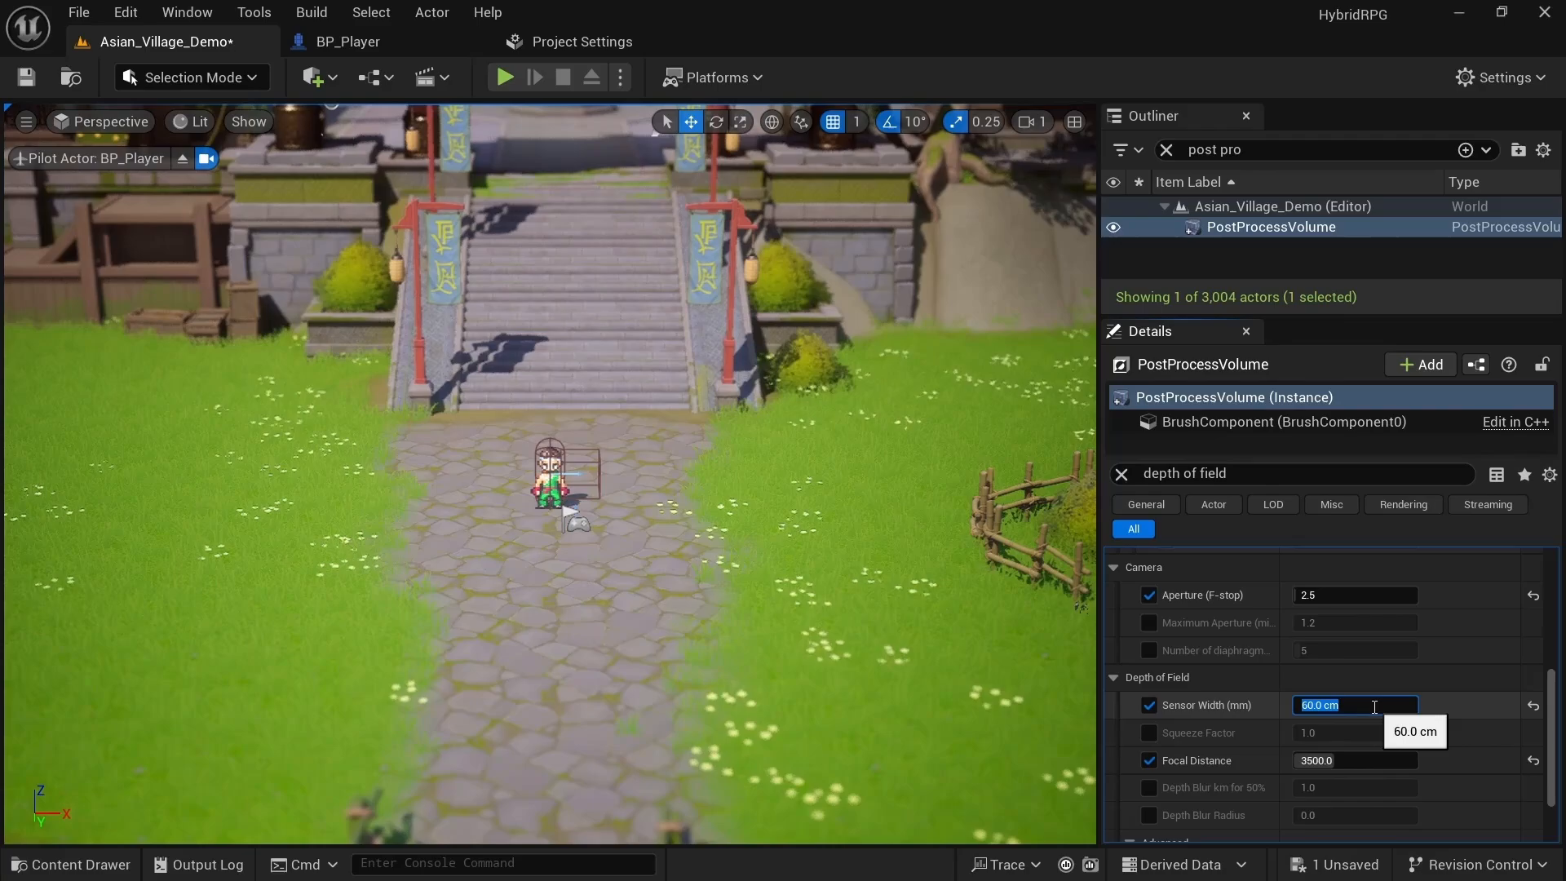
click(504, 76)
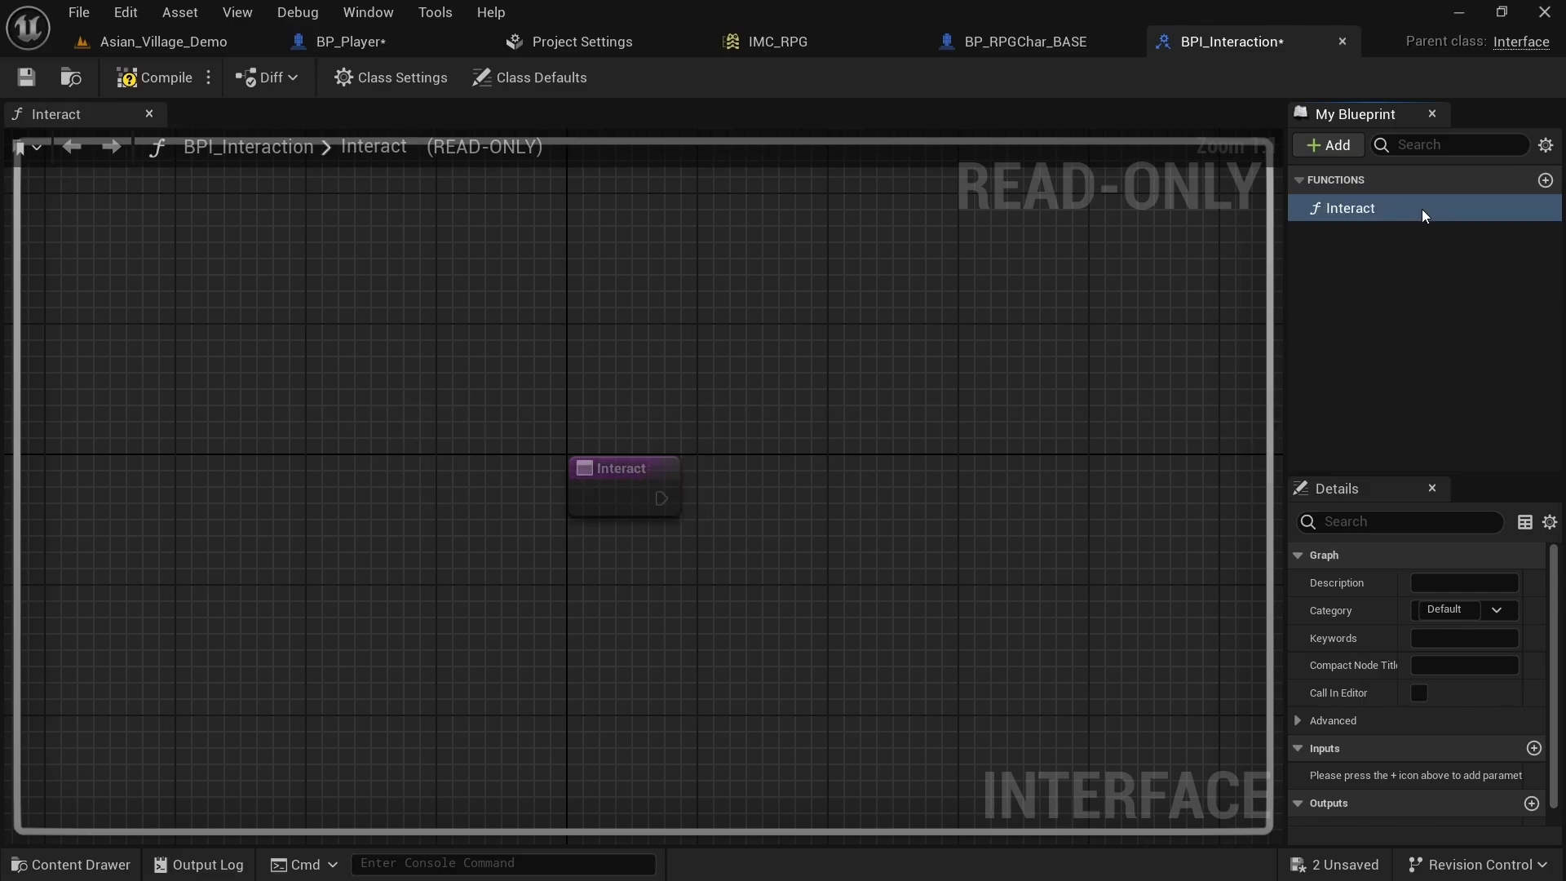
Switch between the BPI_Interaction and WBP_SpeechBubble editors, then playtest NPC speech bubbles.
click(589, 41)
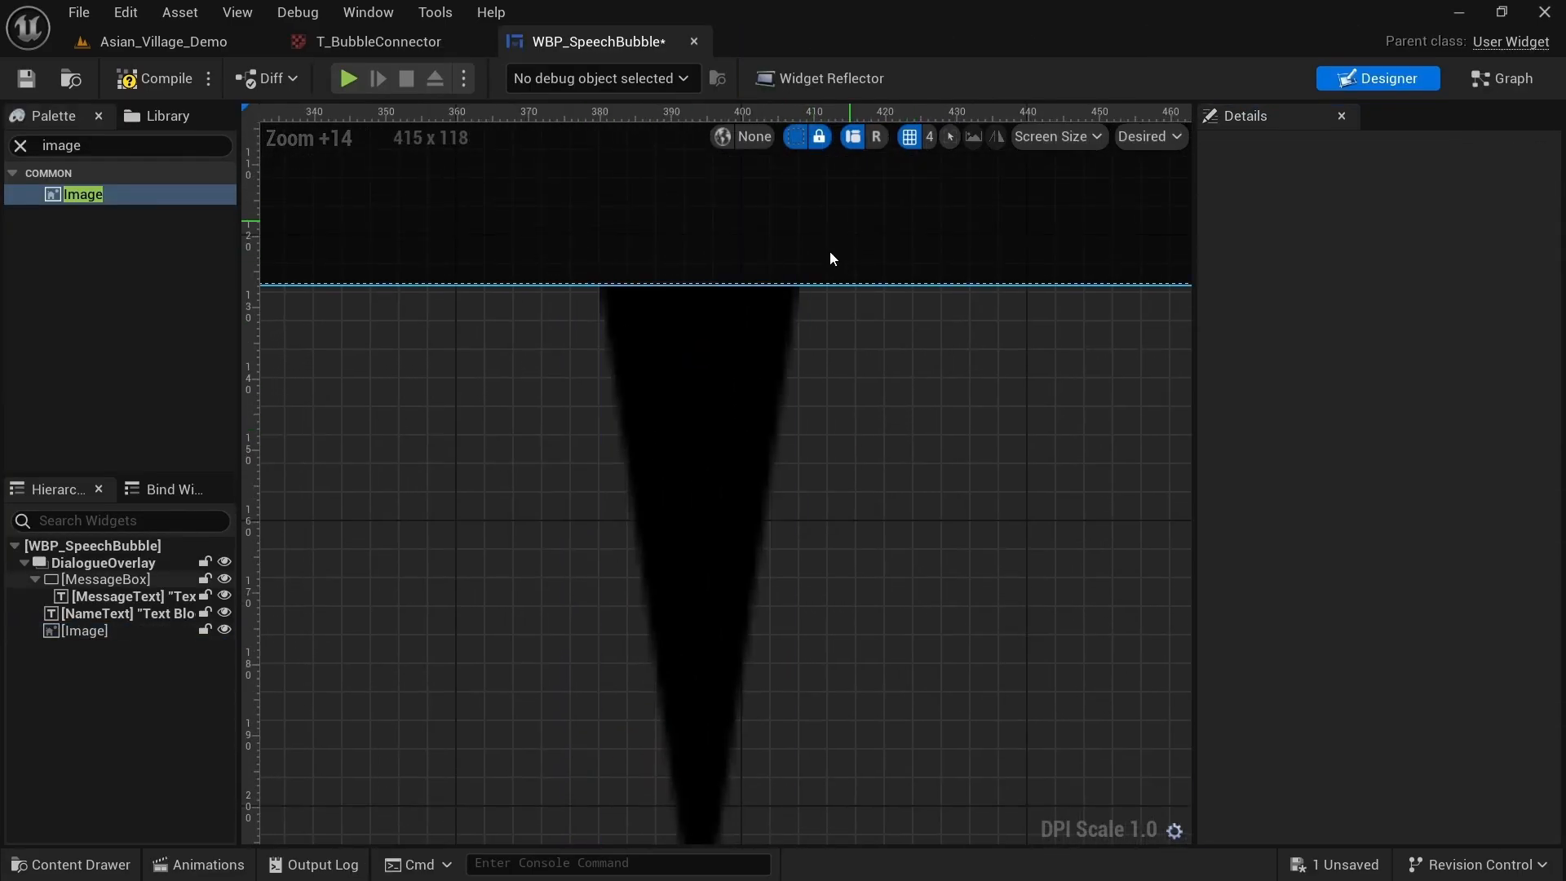
click(729, 40)
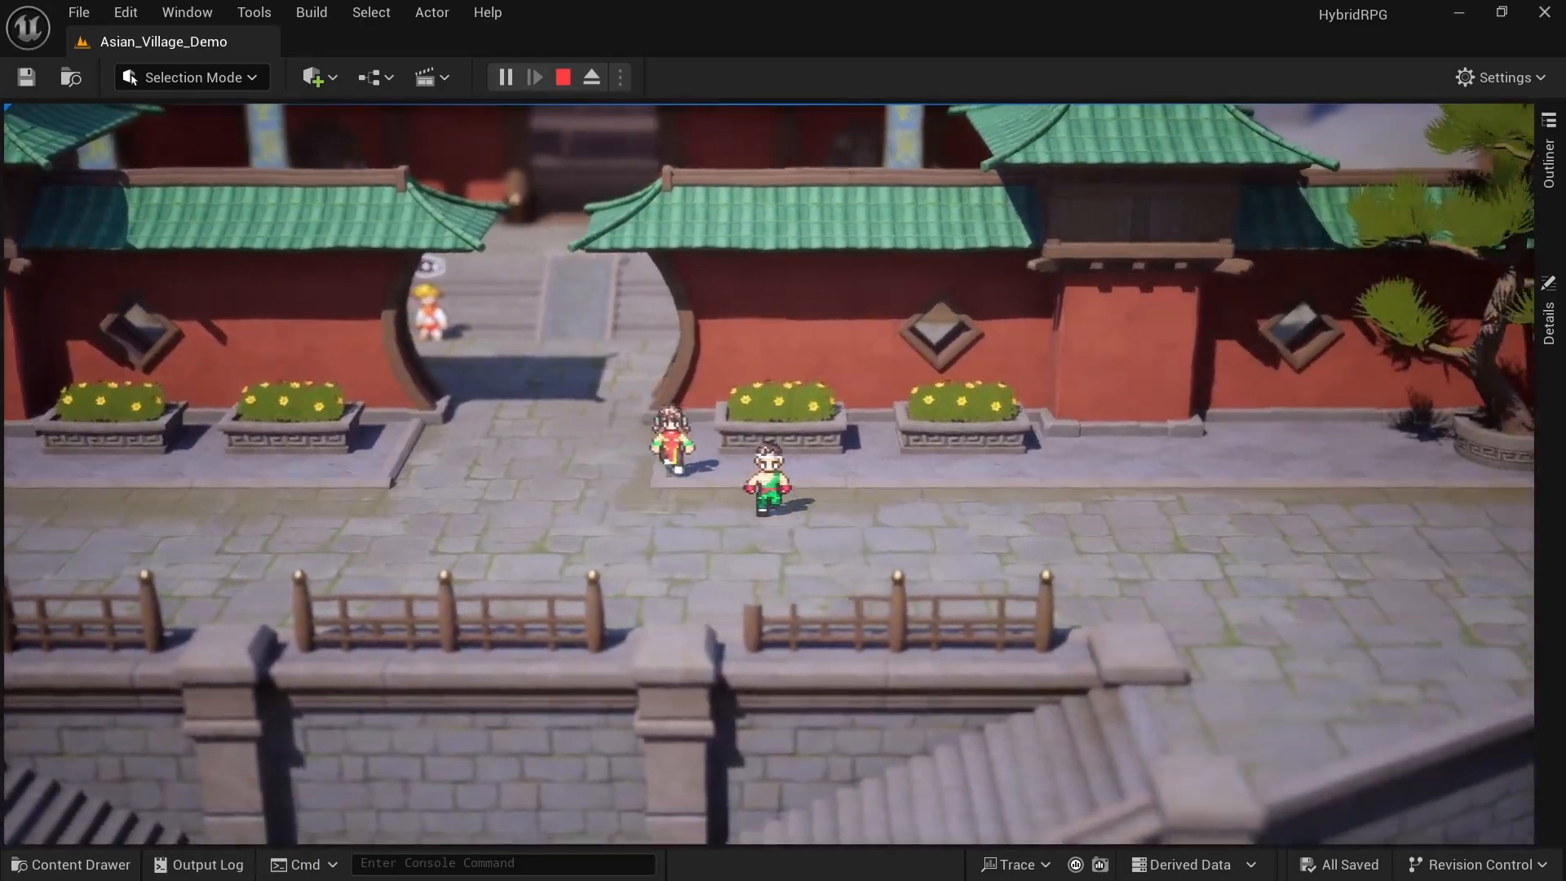
View MF_OcclusionMask's Subtract, Normalize, Dot, 1-x graph and the S_Arrival sequence.
click(380, 41)
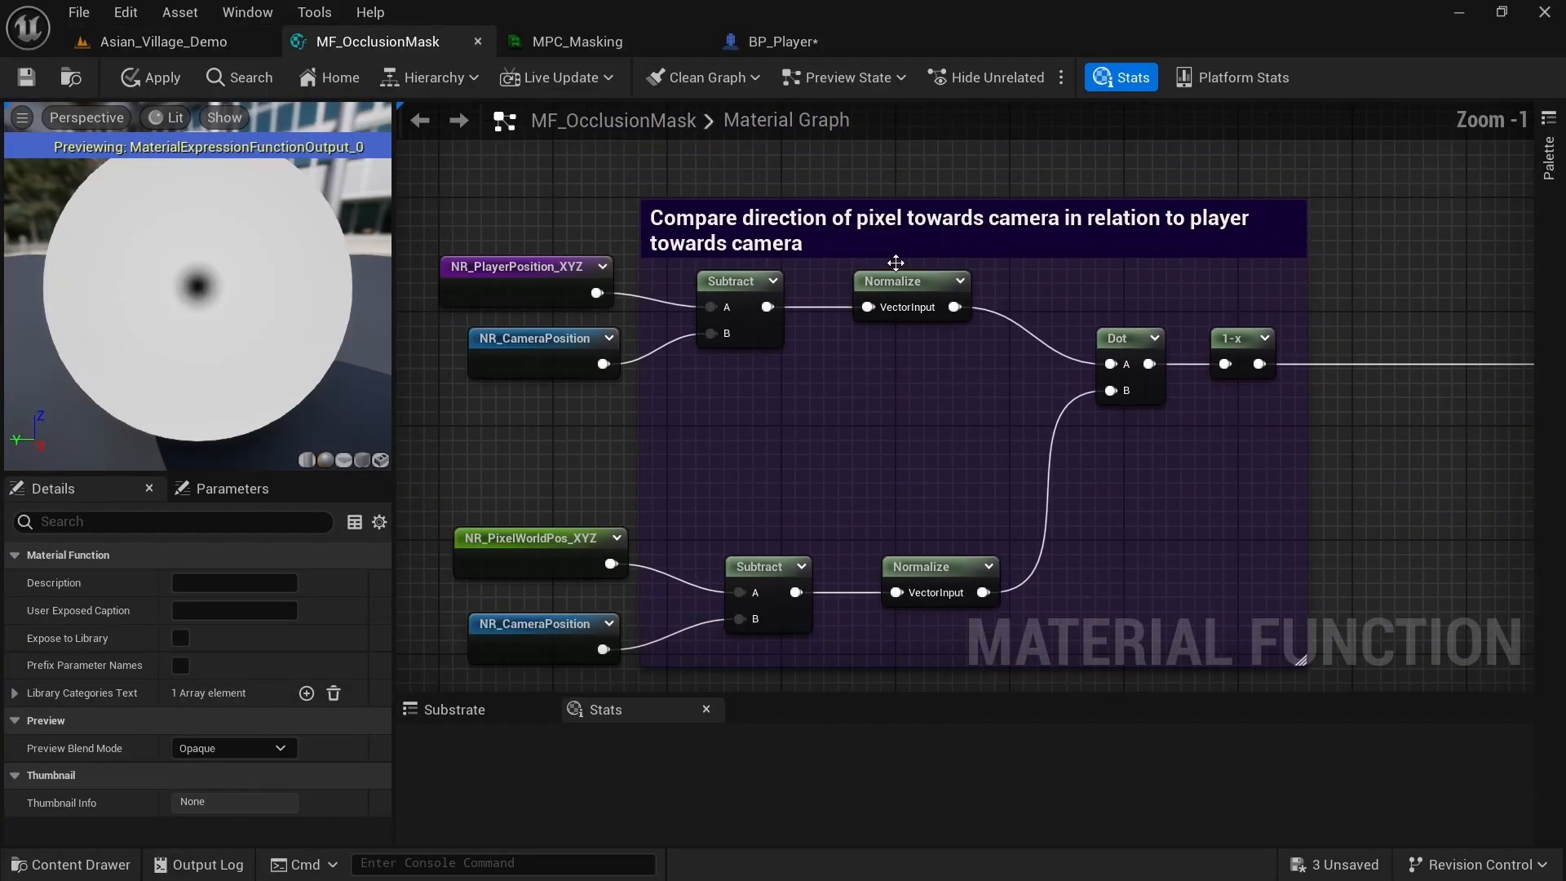
click(163, 41)
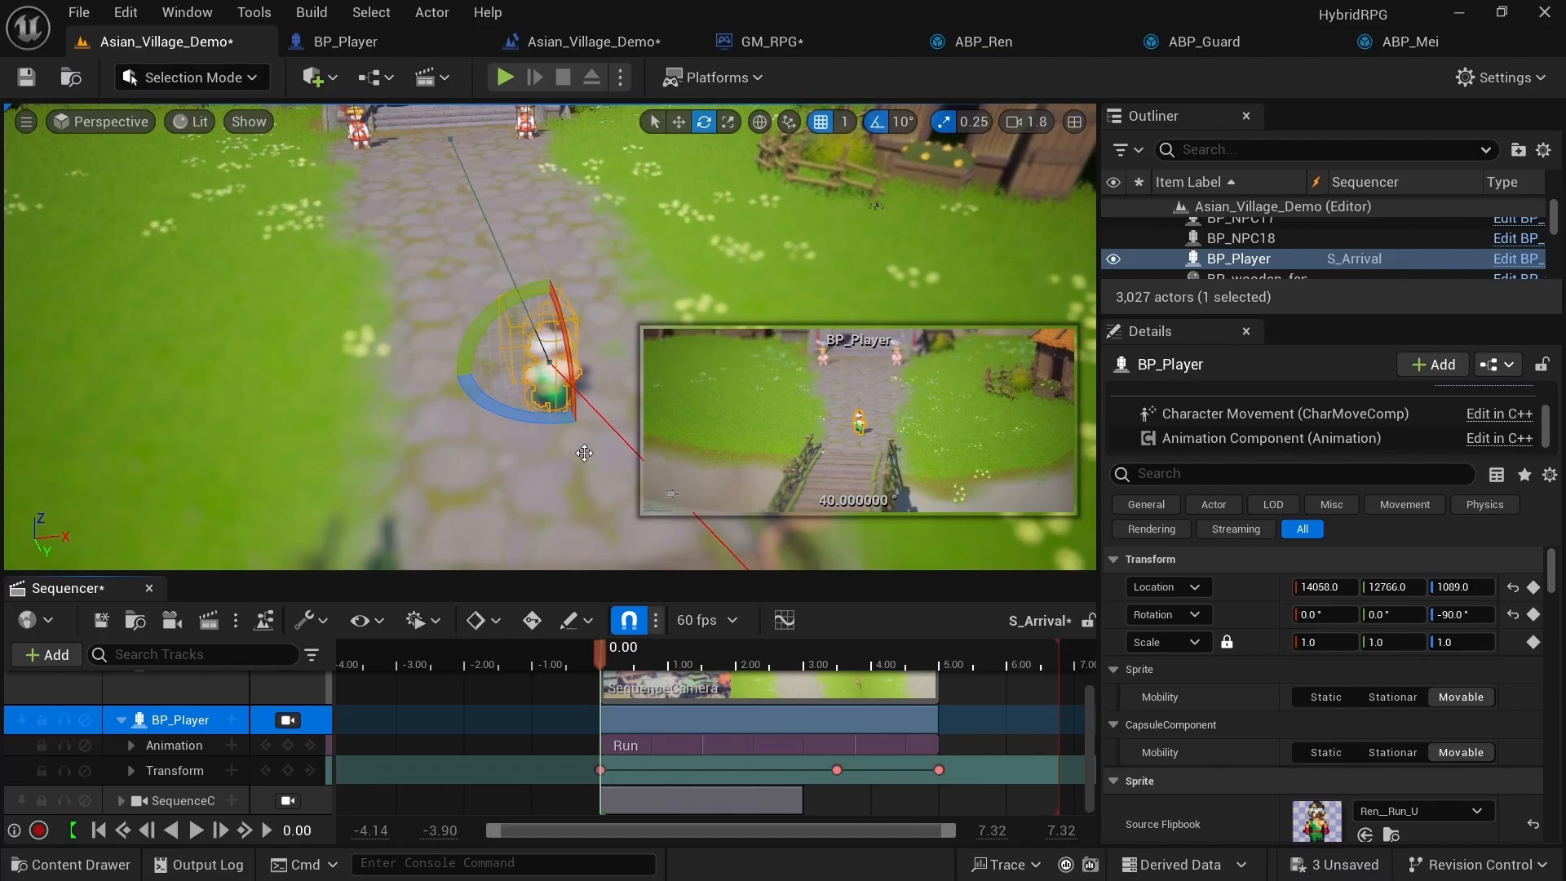
Play the level to preview the arrival cutscene with two guards by the stairs.
click(504, 77)
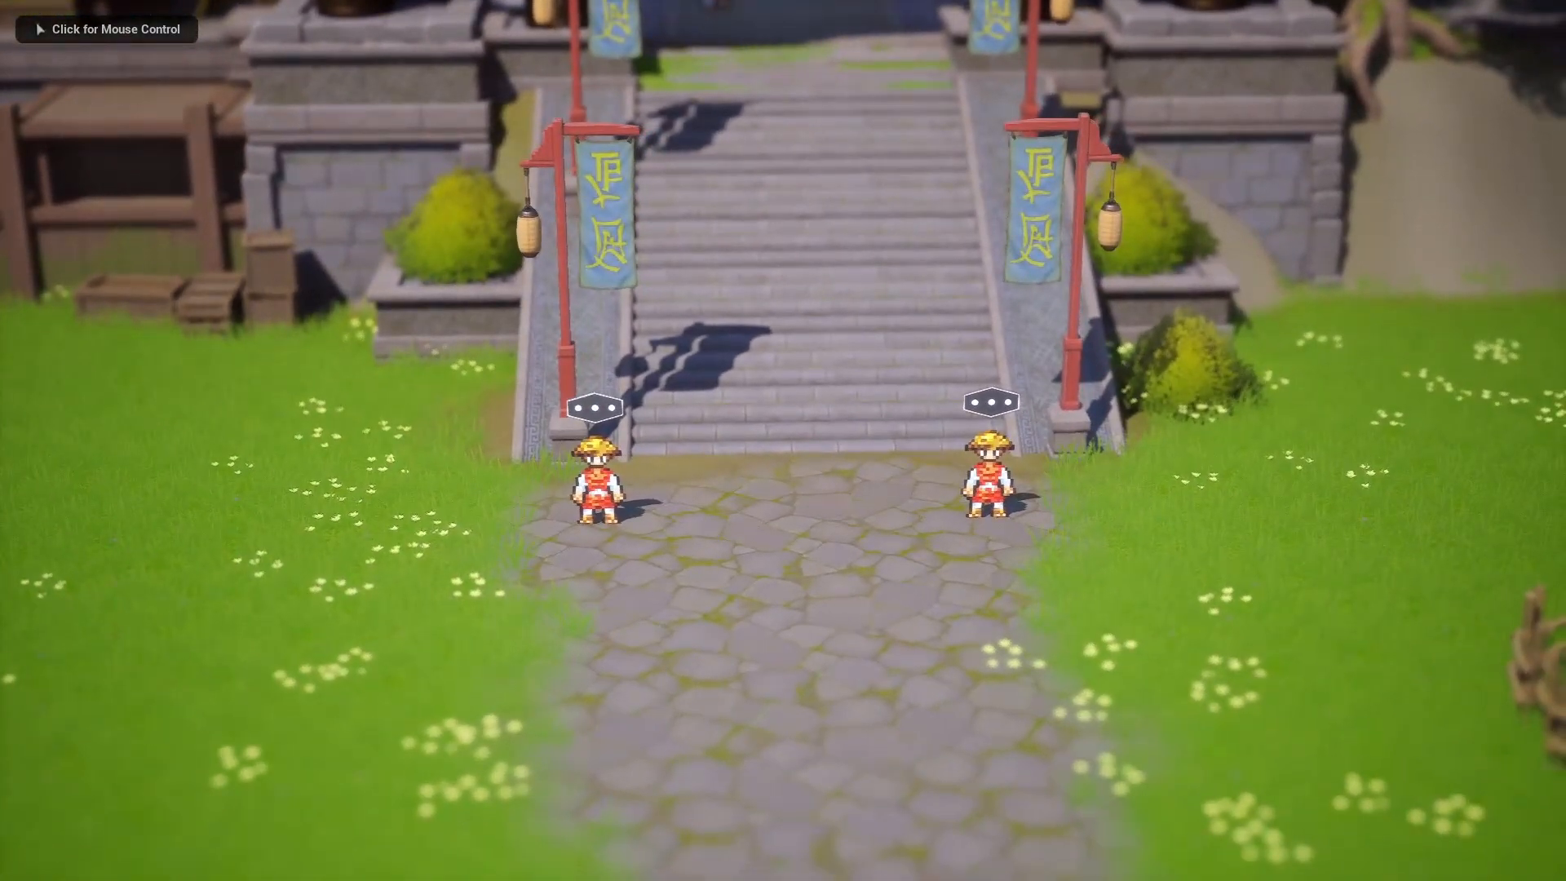